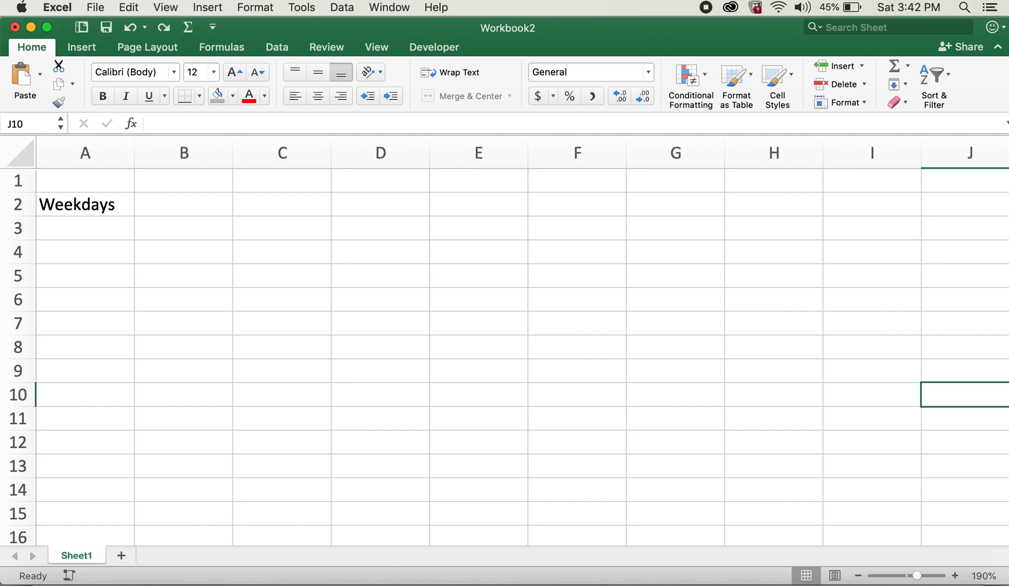
{"action": "mouse_move", "coordinate": [112, 216]}
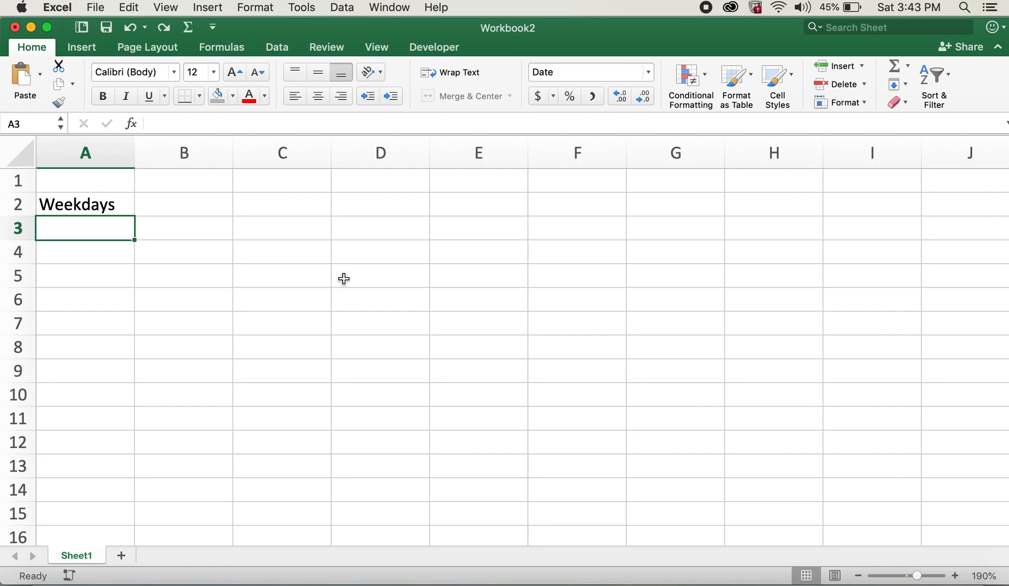
Enter =TODAY() in A3 under the Weekdays heading, showing 5/14/2022
{"action": "type", "text": "="}
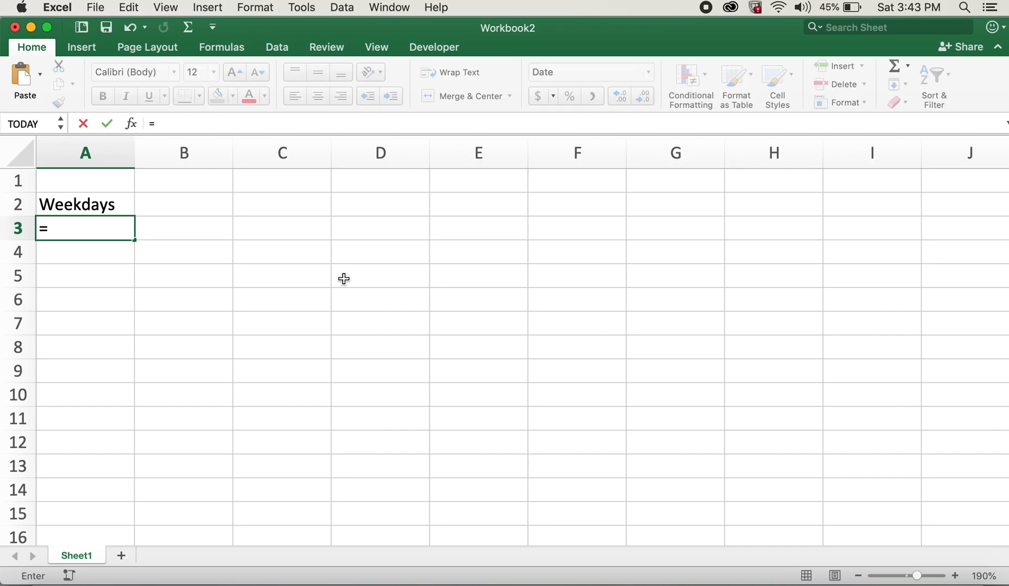
{"action": "type", "text": "today"}
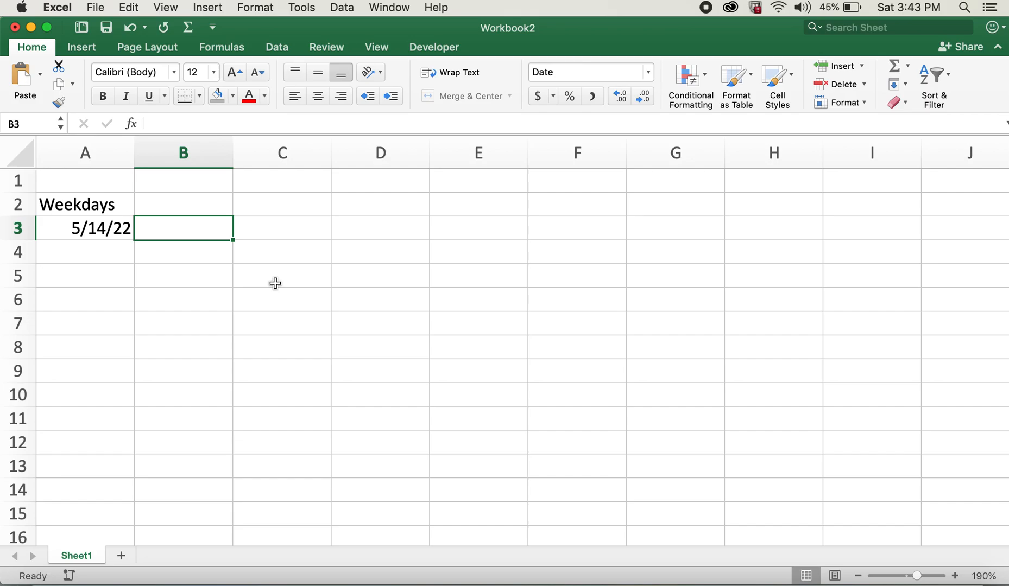
{"action": "type", "text": "5/14/2022"}
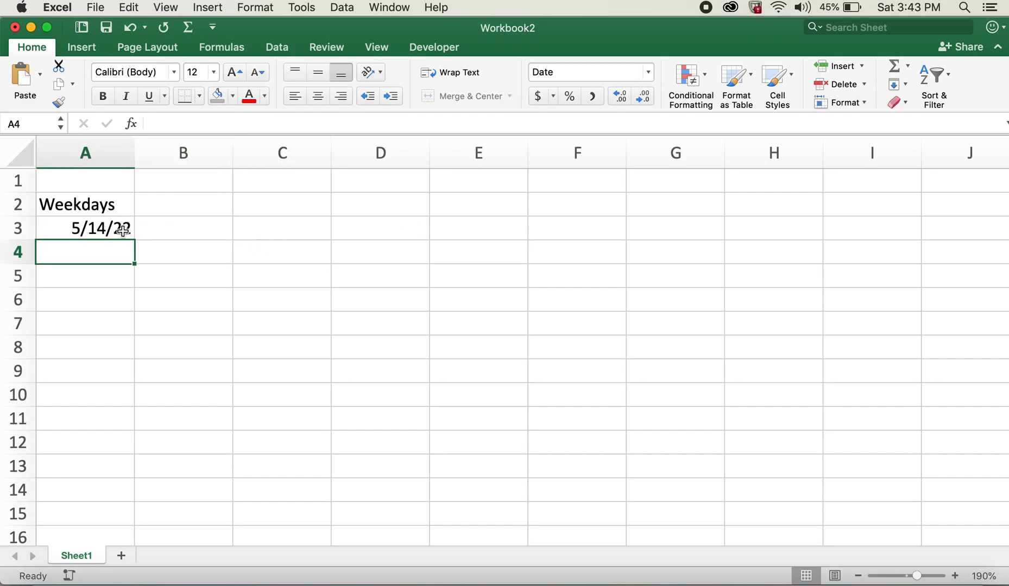
With the today's-date cell selected, bring up the Fill > Series dialog from the Home ribbon
{"action": "left_click", "coordinate": [85, 228]}
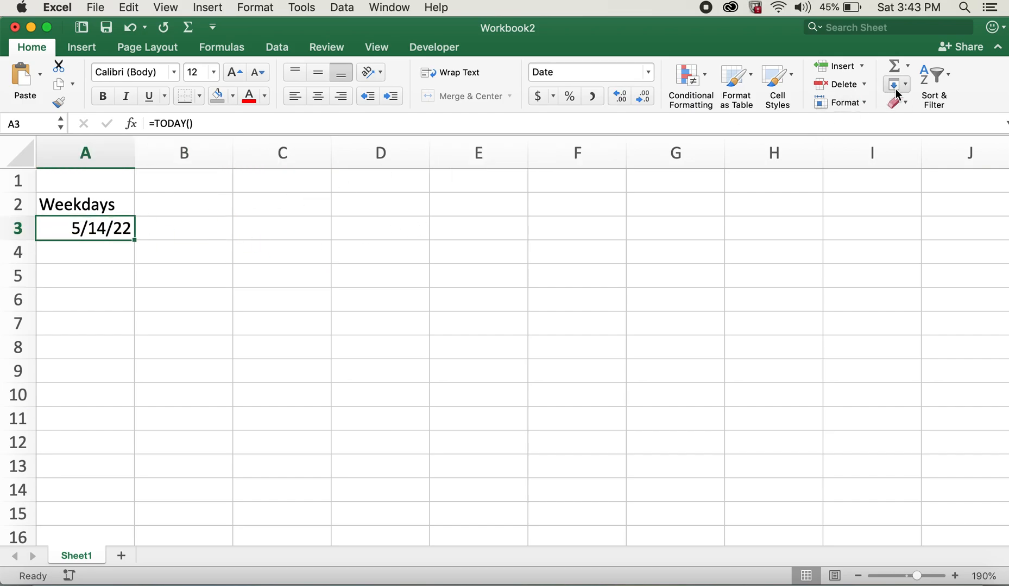
{"action": "mouse_move", "coordinate": [901, 87]}
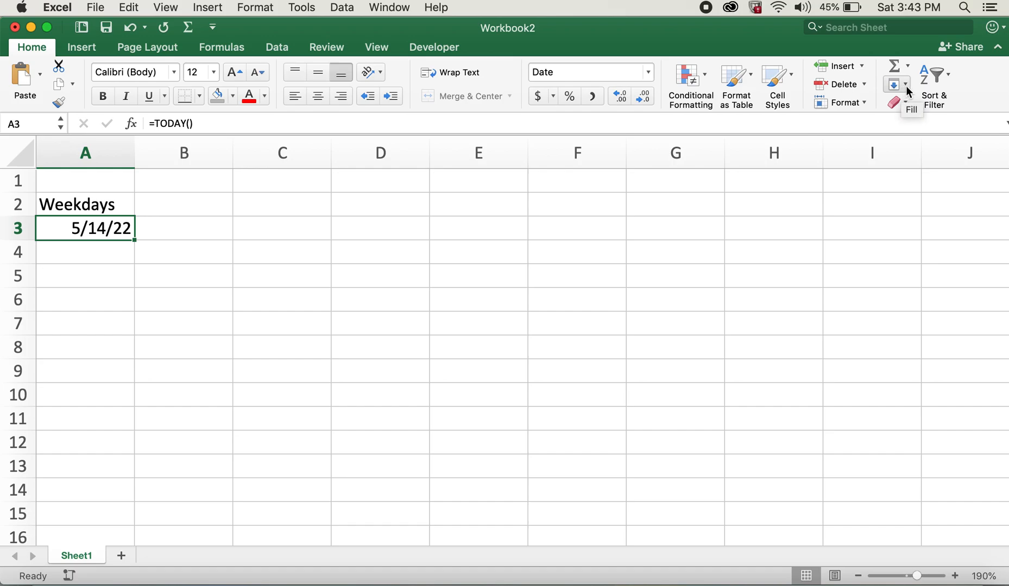
{"action": "left_click", "coordinate": [906, 85]}
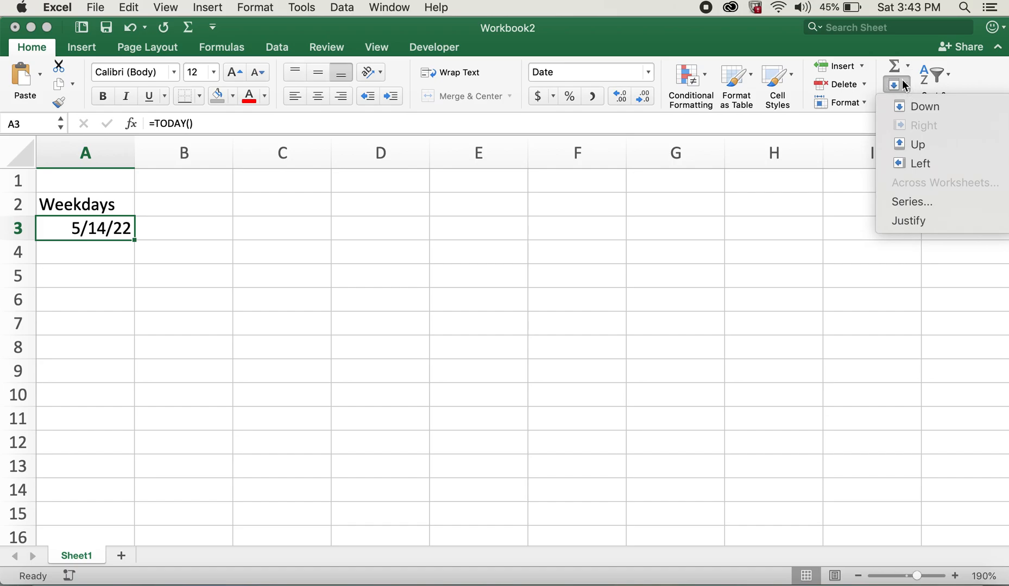
{"action": "mouse_move", "coordinate": [911, 202]}
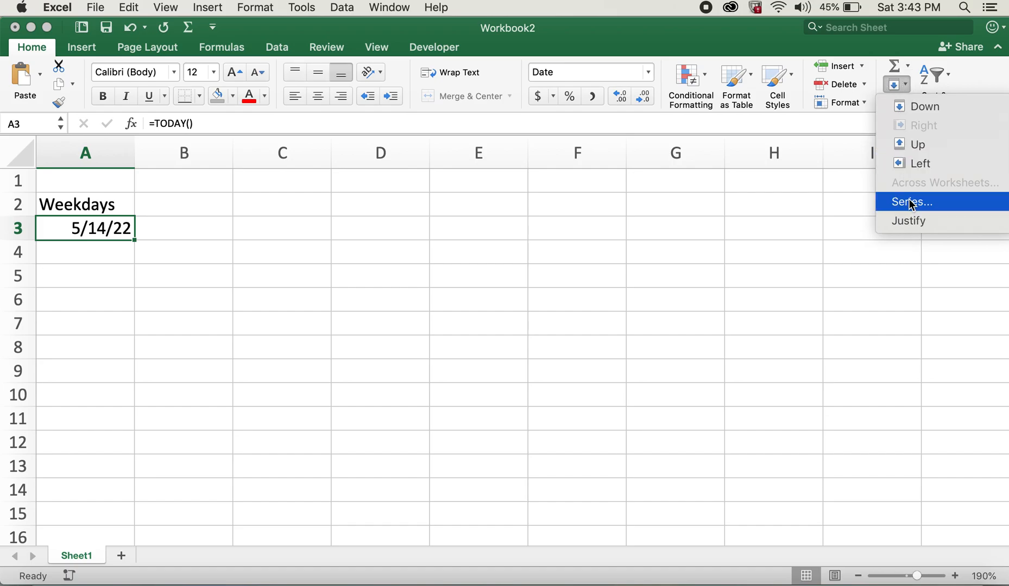
{"action": "left_click", "coordinate": [912, 202]}
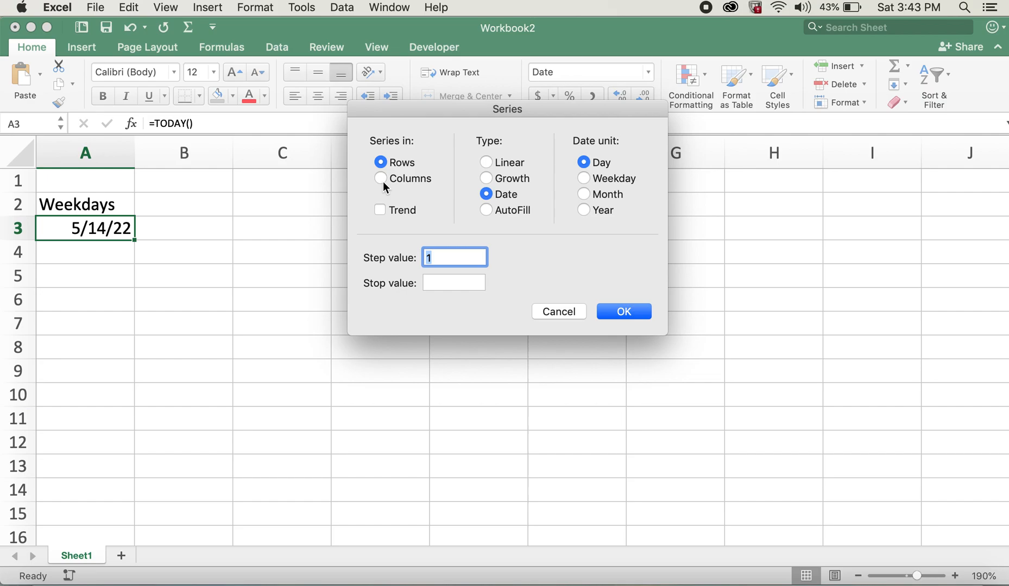
Set the series to run down Columns as a Date type counting Weekdays only
{"action": "left_click", "coordinate": [380, 178]}
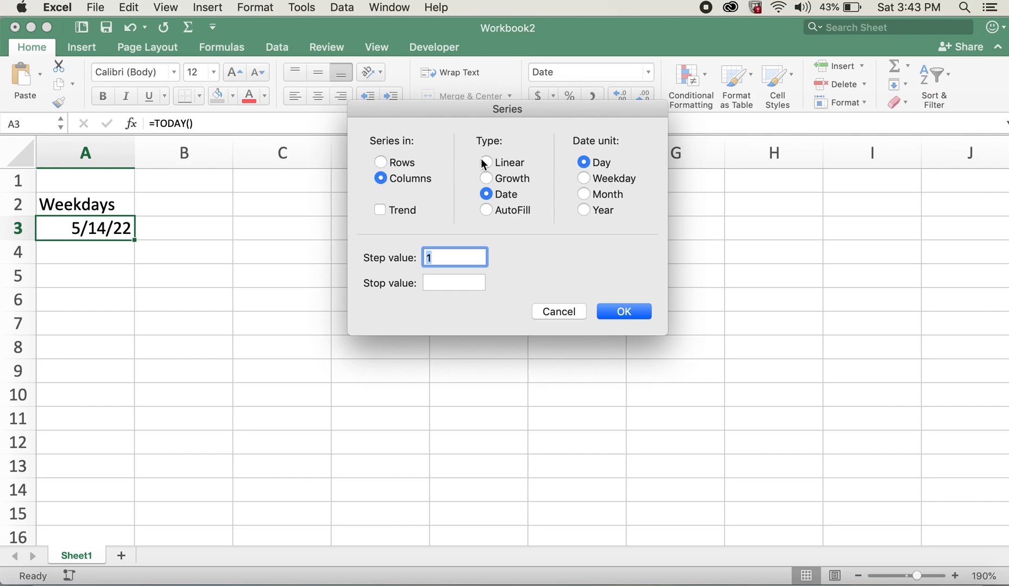
{"action": "left_click", "coordinate": [485, 163]}
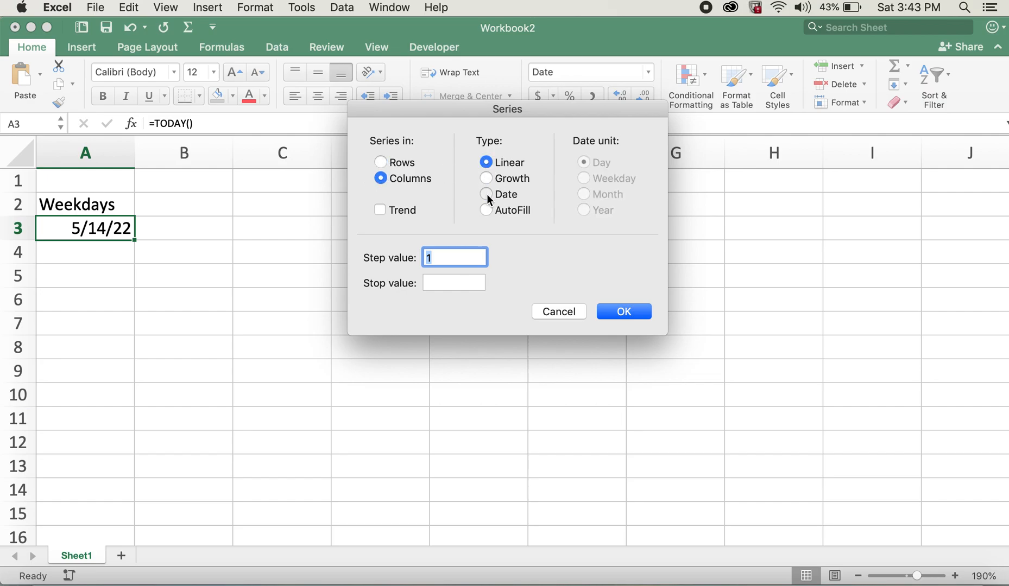
{"action": "left_click", "coordinate": [485, 195]}
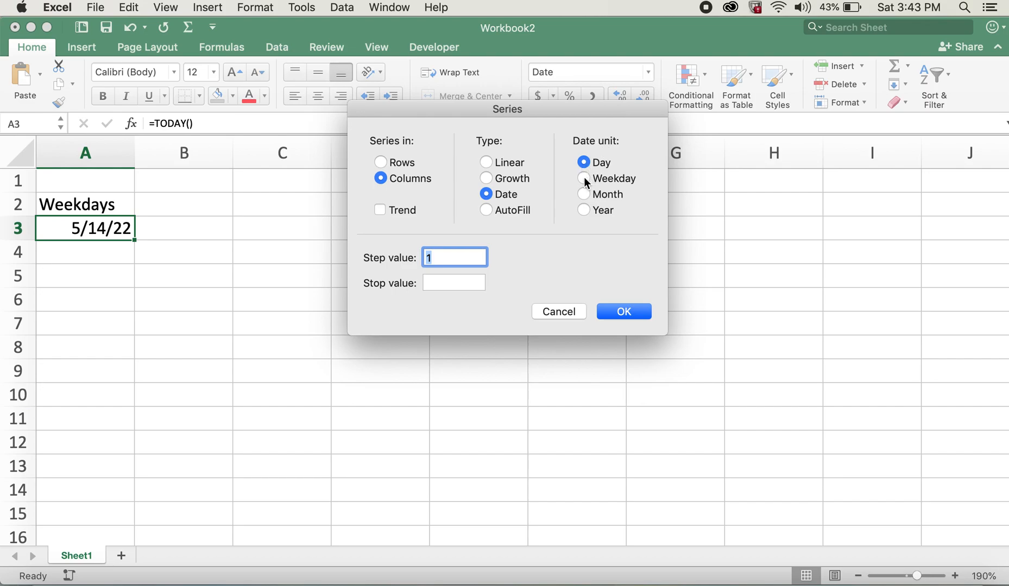
{"action": "left_click", "coordinate": [583, 178]}
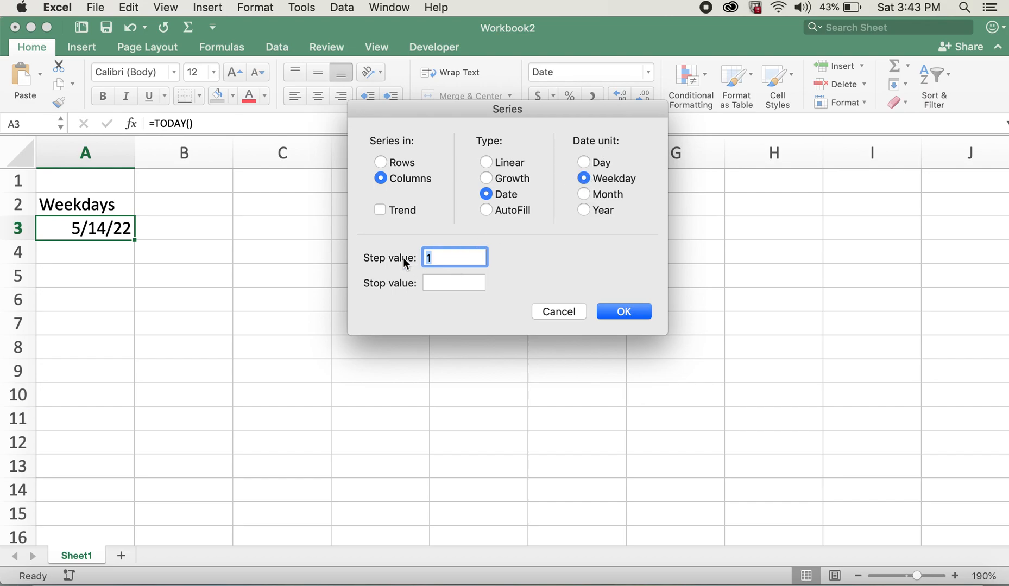
{"action": "mouse_move", "coordinate": [434, 247]}
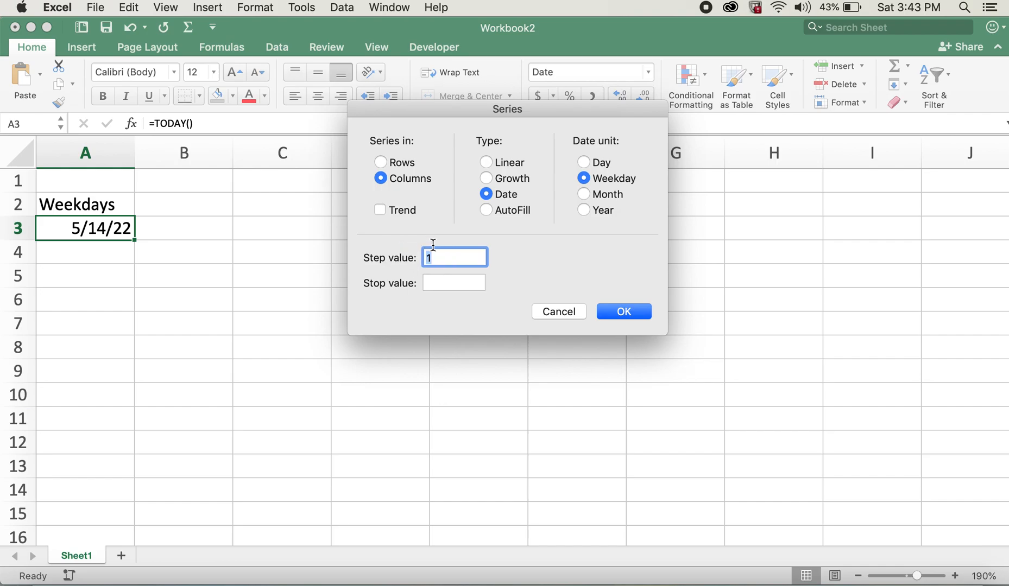
Give the series a stop value of 01/01/23 and generate the weekday dates
{"action": "left_click", "coordinate": [454, 283]}
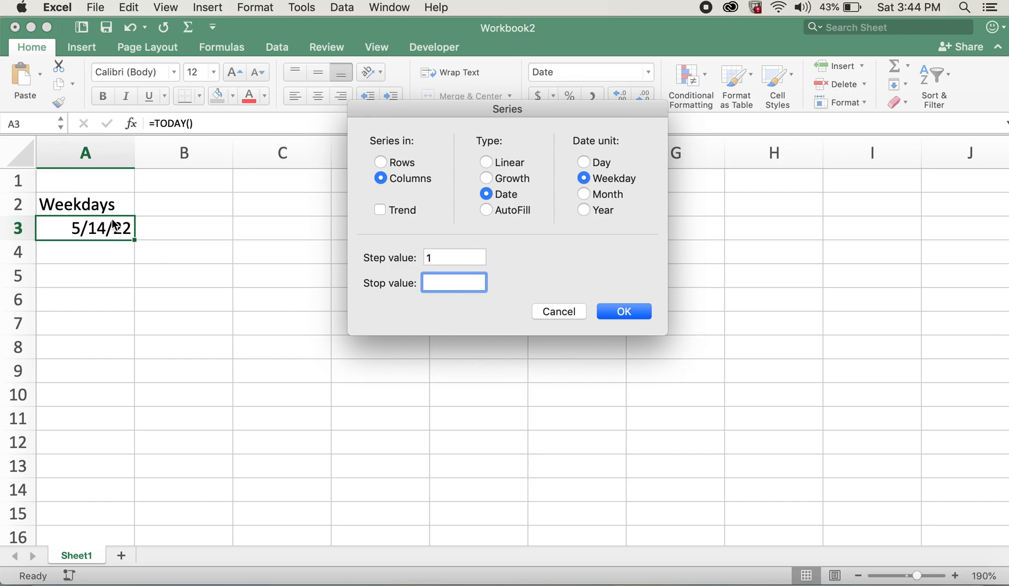
{"action": "mouse_move", "coordinate": [612, 173]}
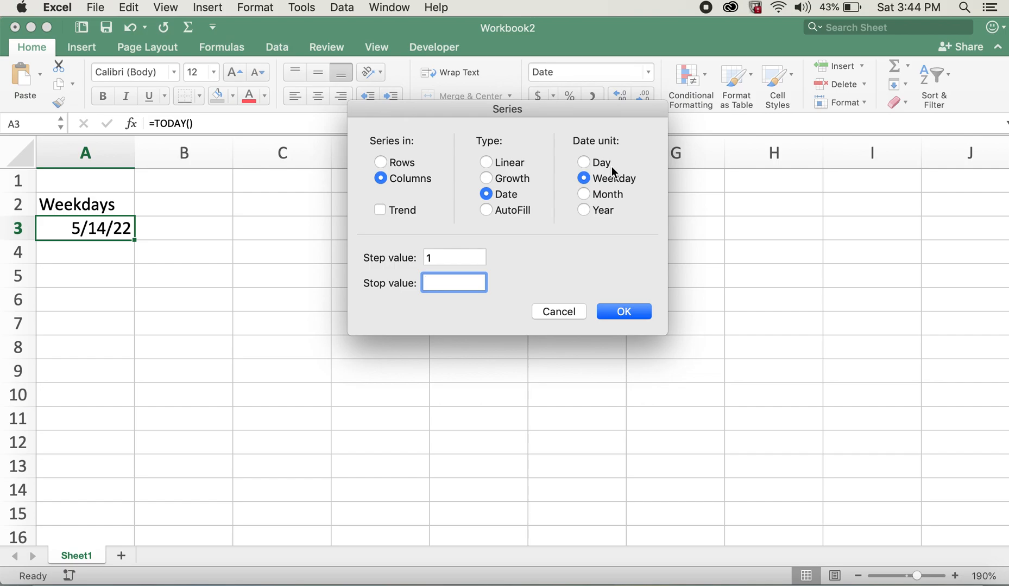
{"action": "type", "text": "01/01/23"}
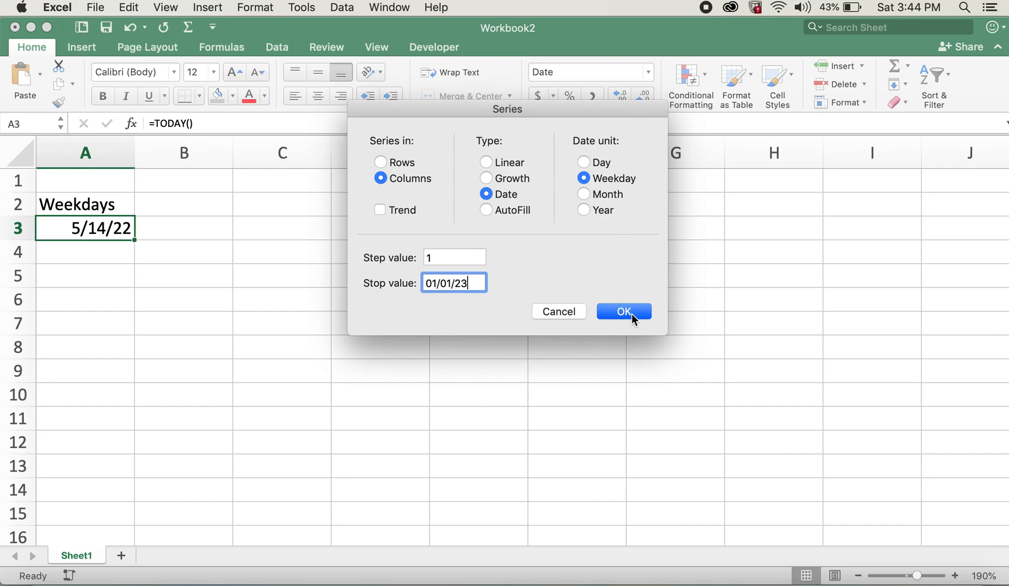
{"action": "left_click", "coordinate": [624, 312]}
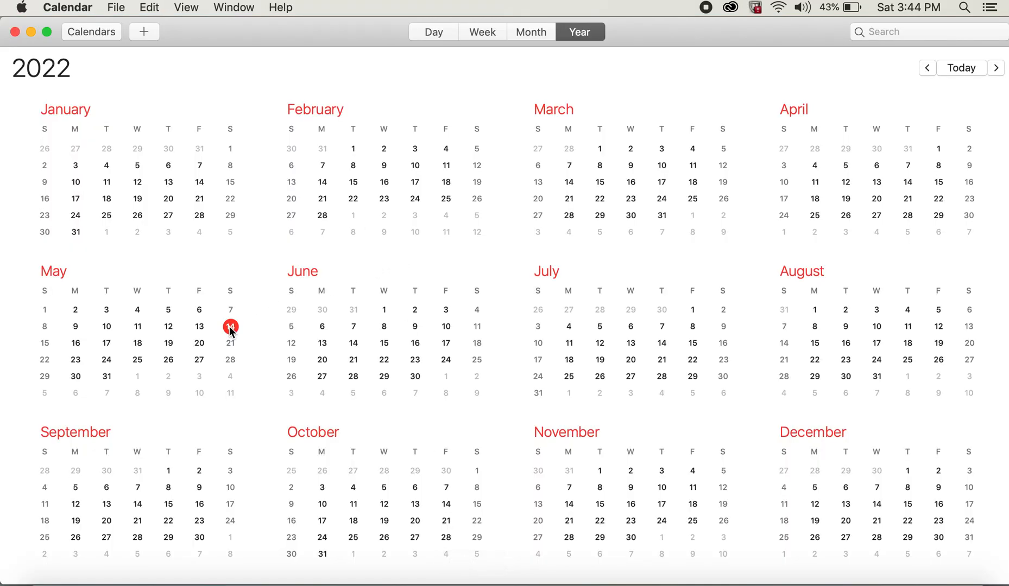
{"action": "mouse_move", "coordinate": [81, 347]}
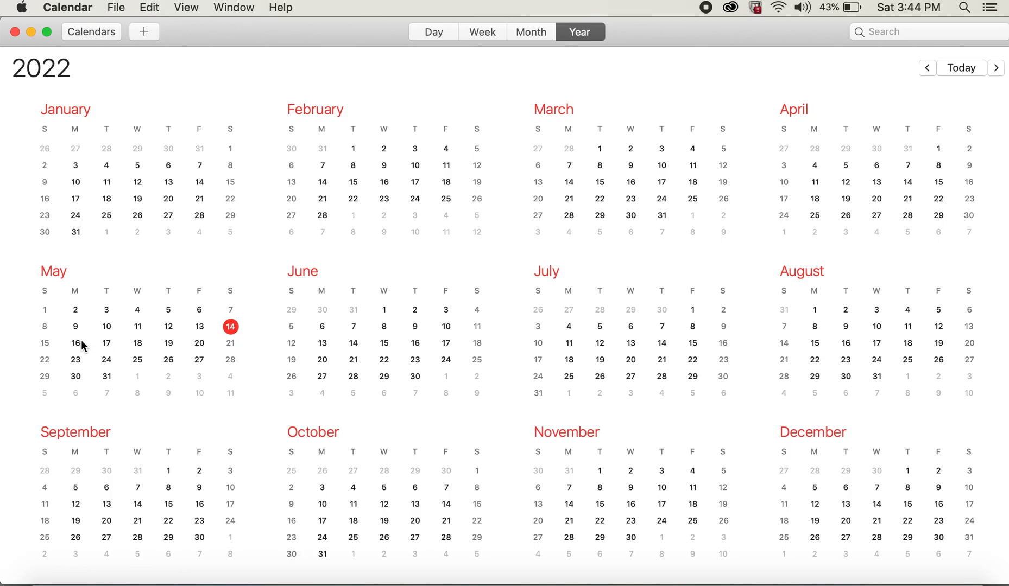
{"action": "mouse_move", "coordinate": [236, 352]}
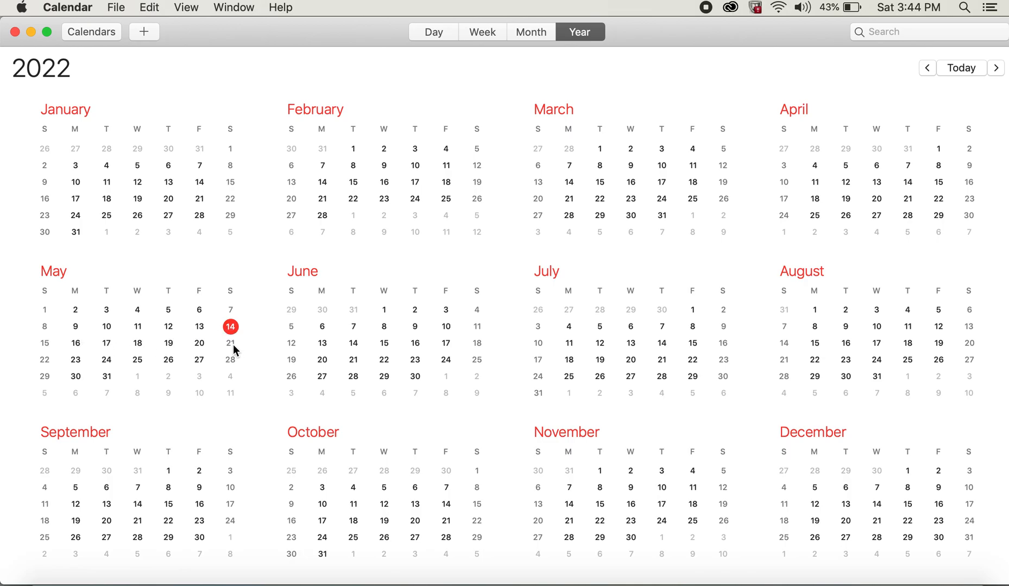
{"action": "mouse_move", "coordinate": [226, 364]}
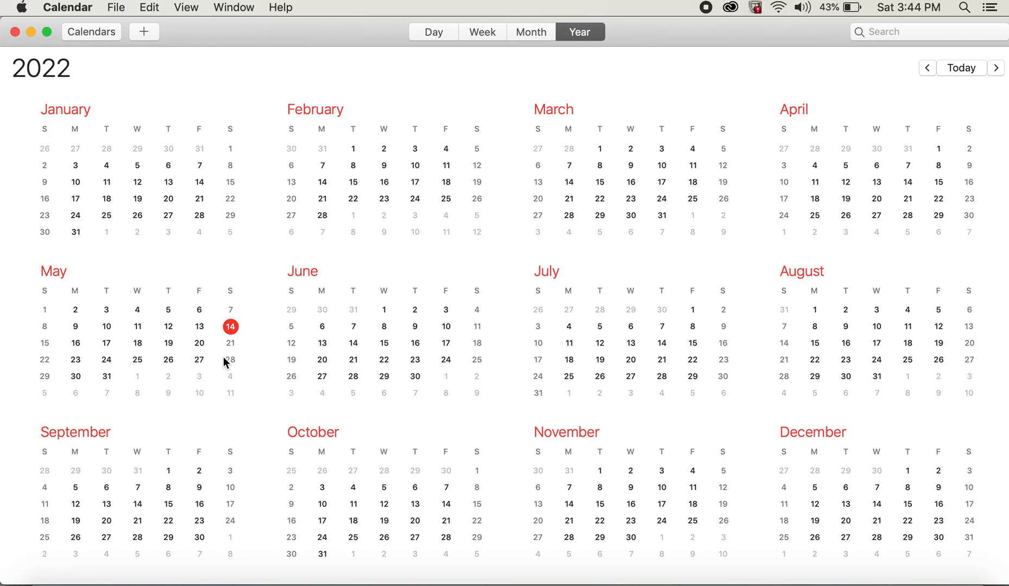
{"action": "mouse_move", "coordinate": [354, 322]}
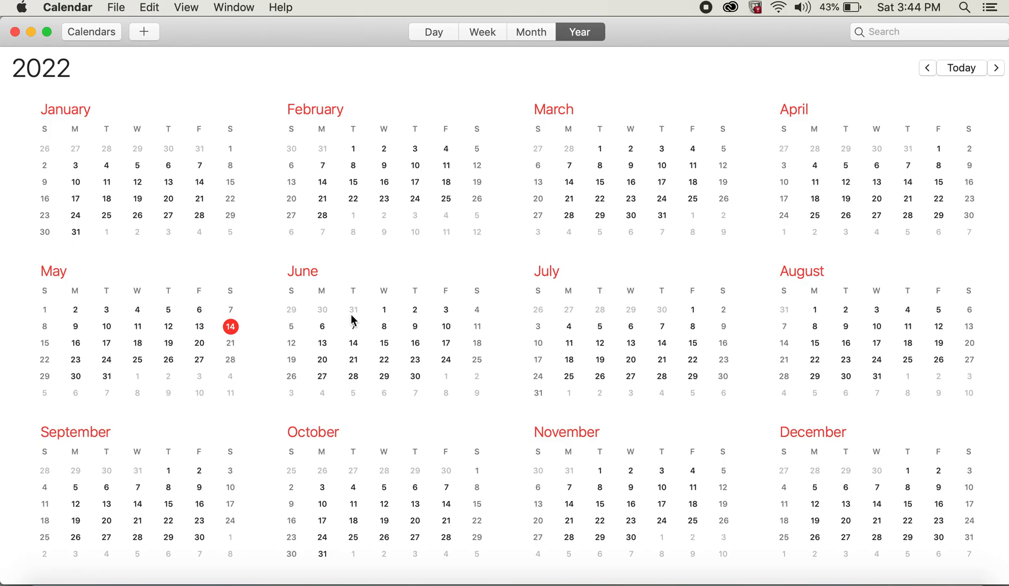
{"action": "mouse_move", "coordinate": [13, 33]}
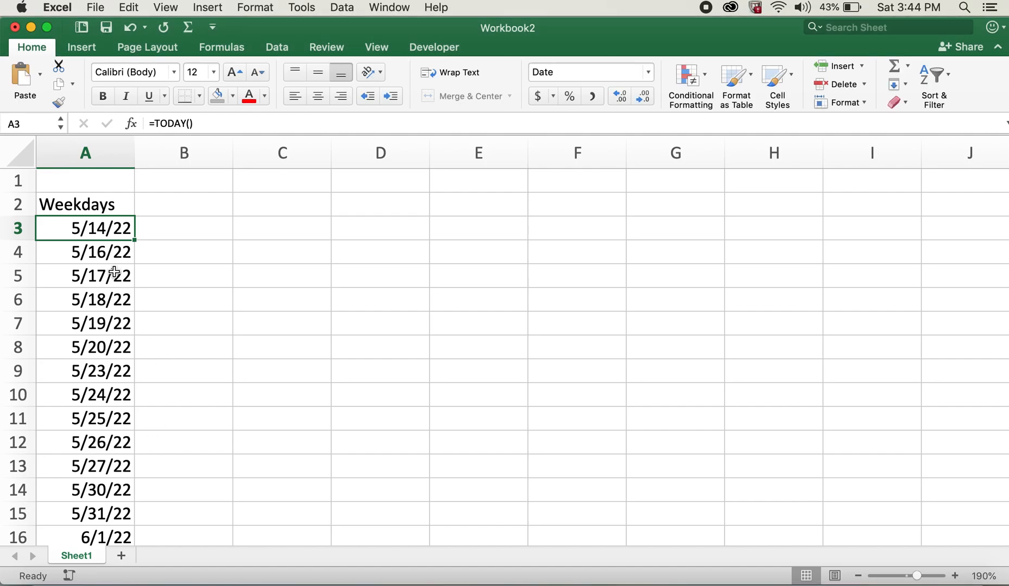
Select 5/16/22–5/20/22, then 5/27/22, confirming the filled dates skip weekends
{"action": "left_click_drag", "start_coordinate": [84, 252], "coordinate": [85, 323]}
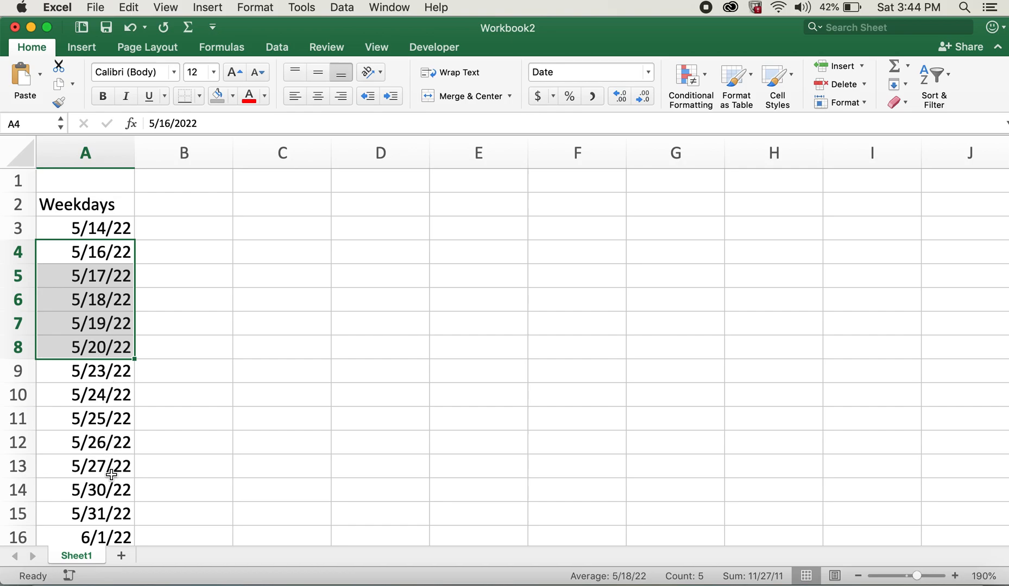
{"action": "left_click", "coordinate": [85, 467]}
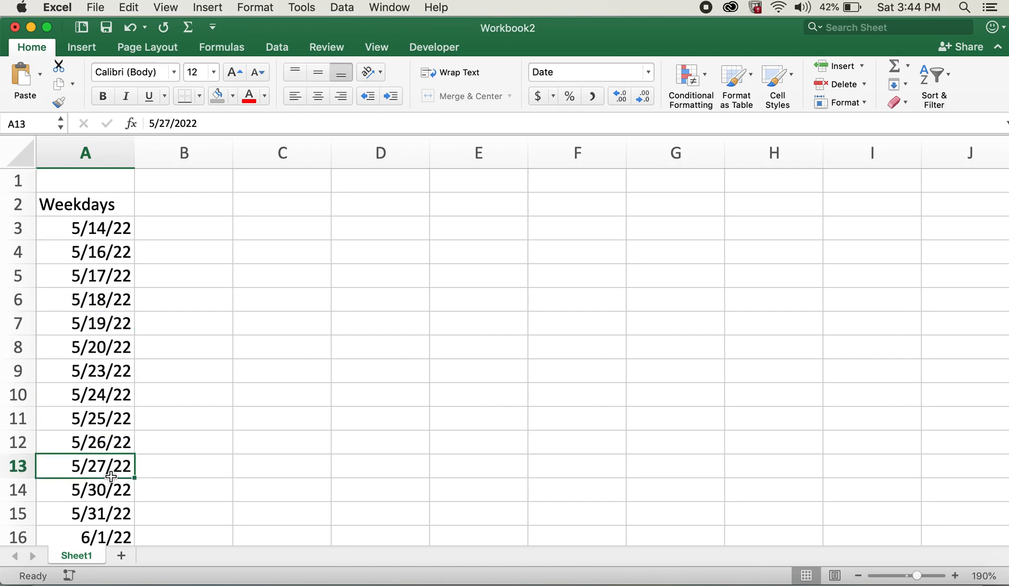